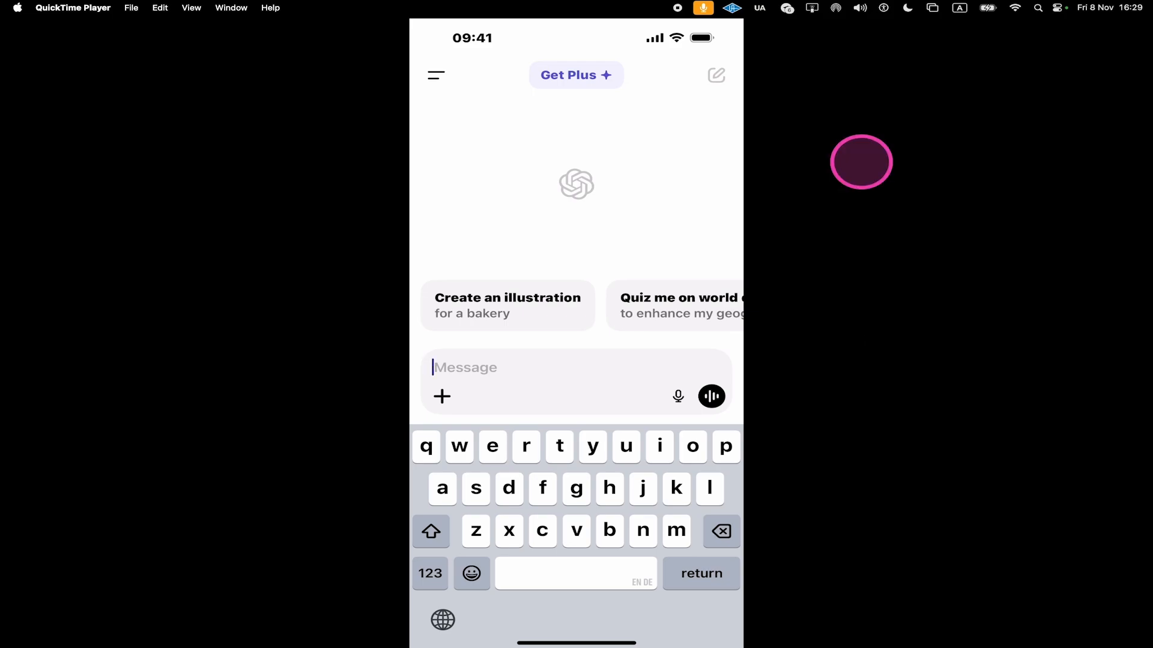
Send the prompt 'create an image of a cute cat' and receive a kitten image.
{"action": "left_click", "coordinate": [501, 367]}
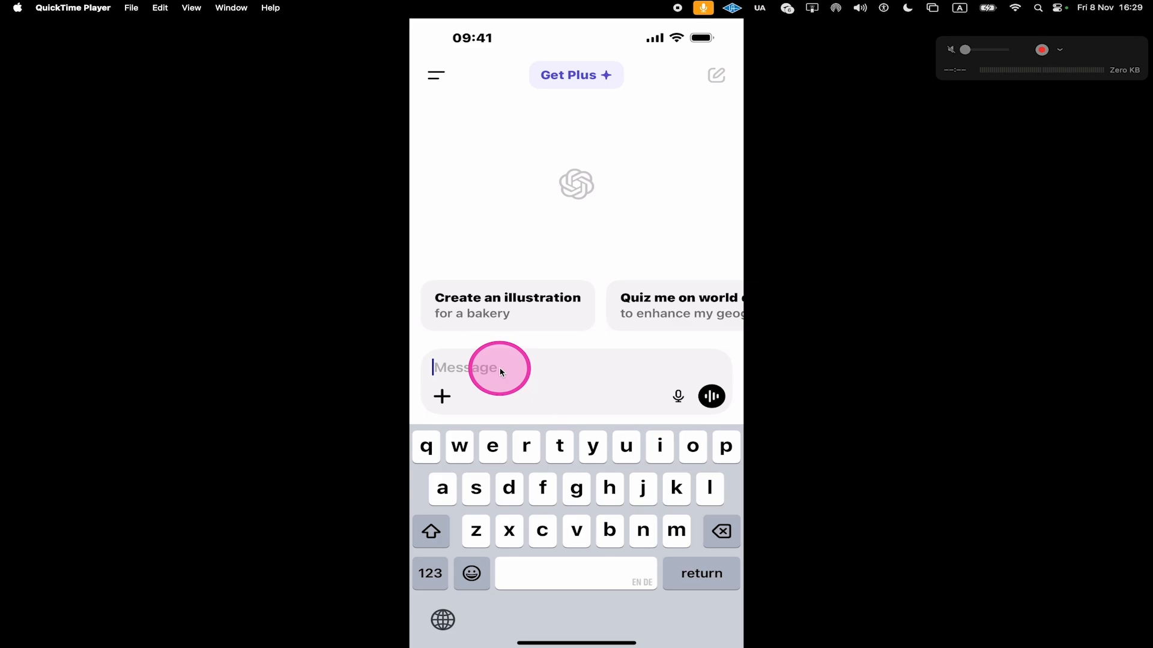
{"action": "type", "text": "create an image of a cute cat"}
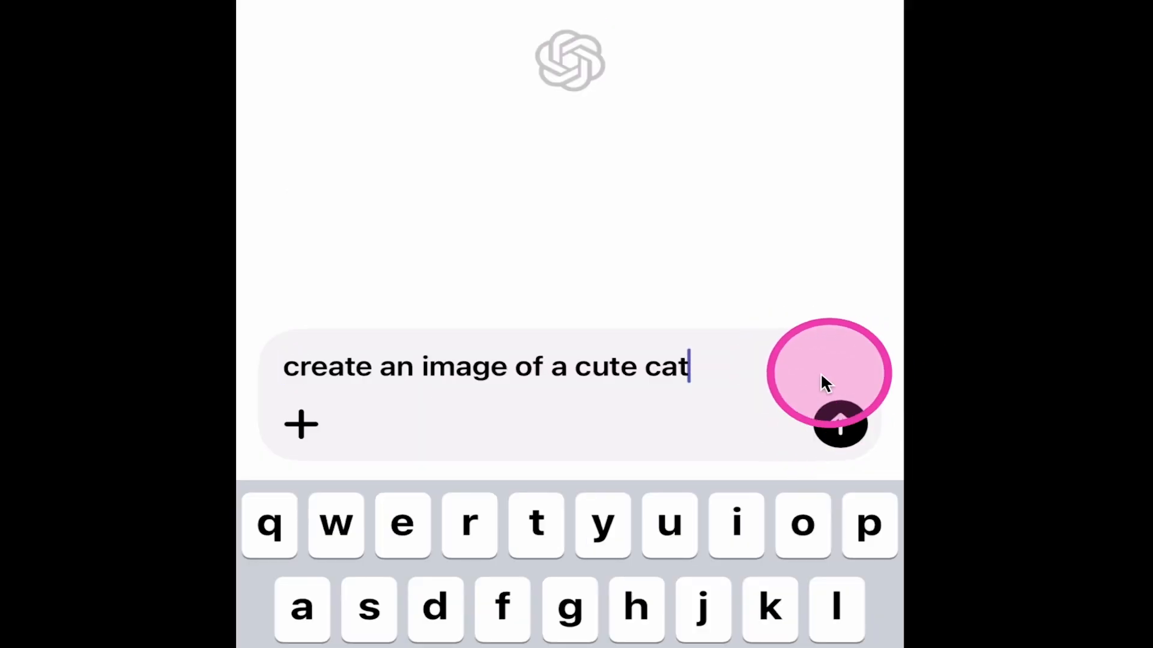
{"action": "left_click", "coordinate": [838, 425]}
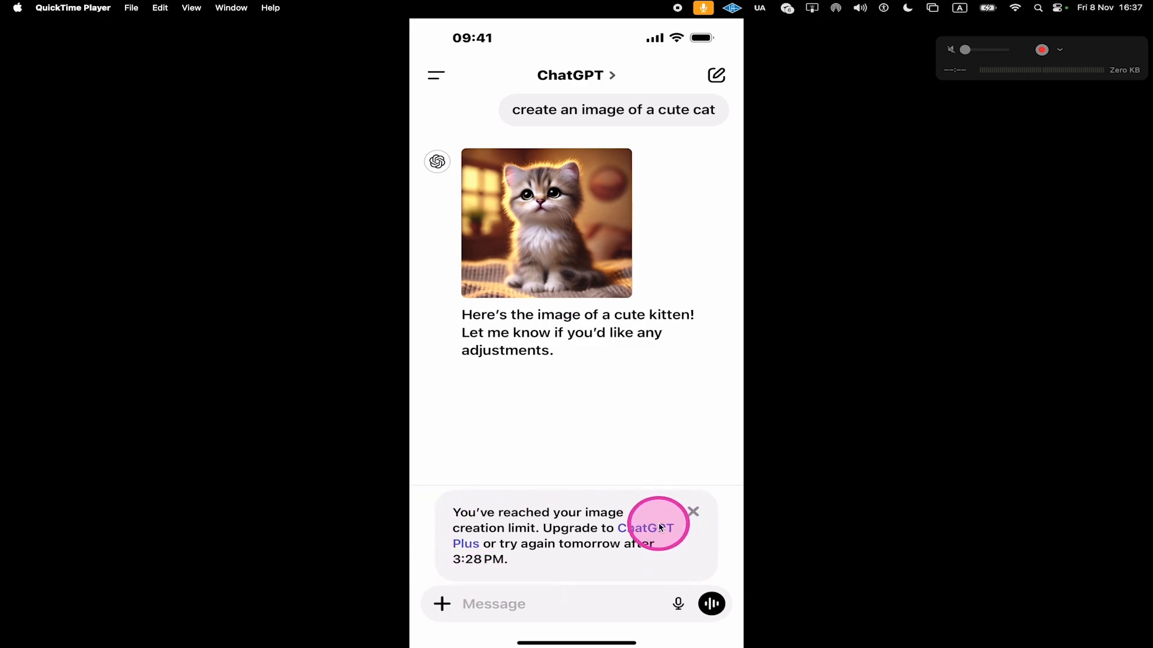
{"action": "left_click", "coordinate": [635, 528]}
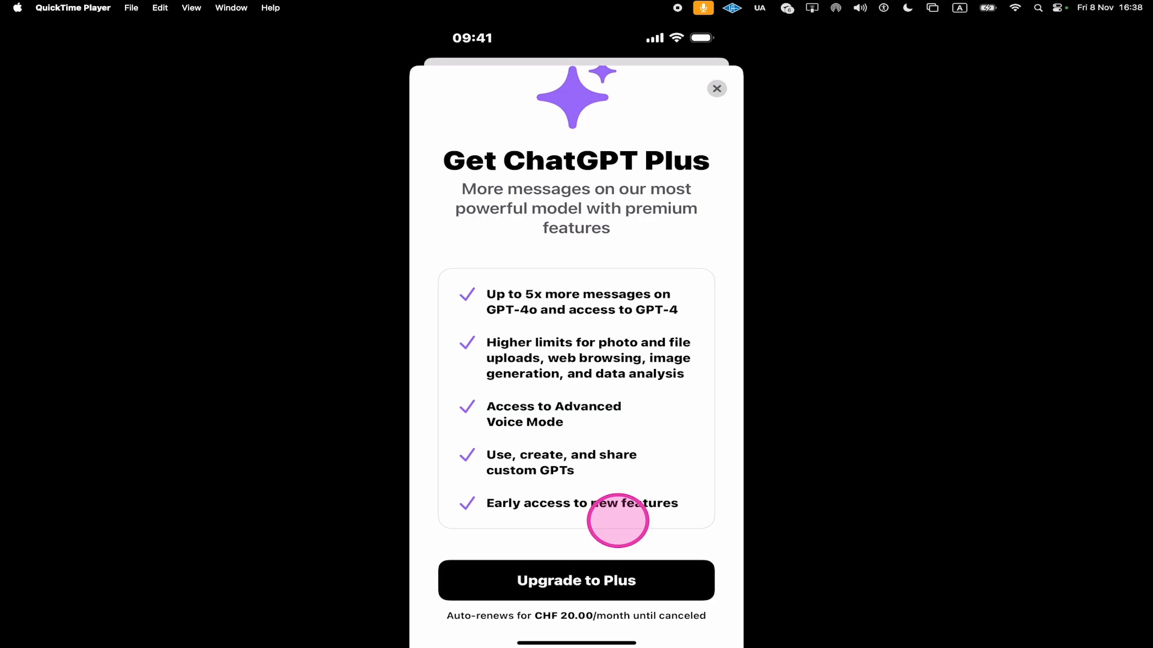
{"action": "left_click", "coordinate": [716, 88]}
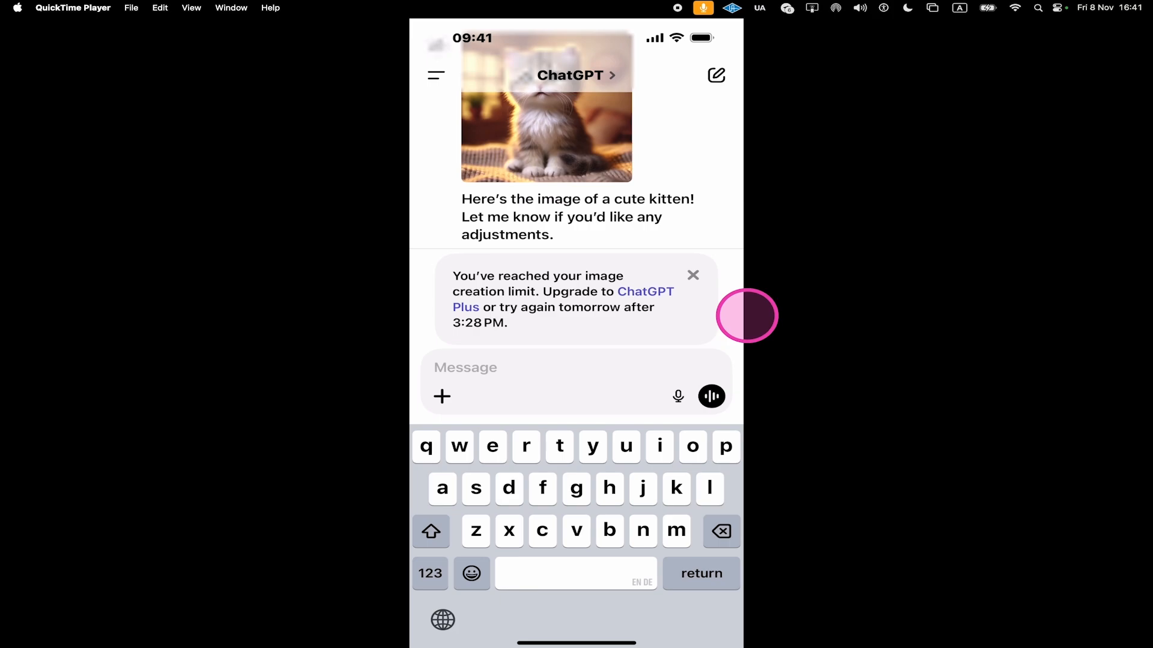
In a new chat send 'create a photorealistic image of a beautiful woman', then draft 'a middle-aged woman with blonde hair and glasses'.
{"action": "left_click", "coordinate": [715, 75]}
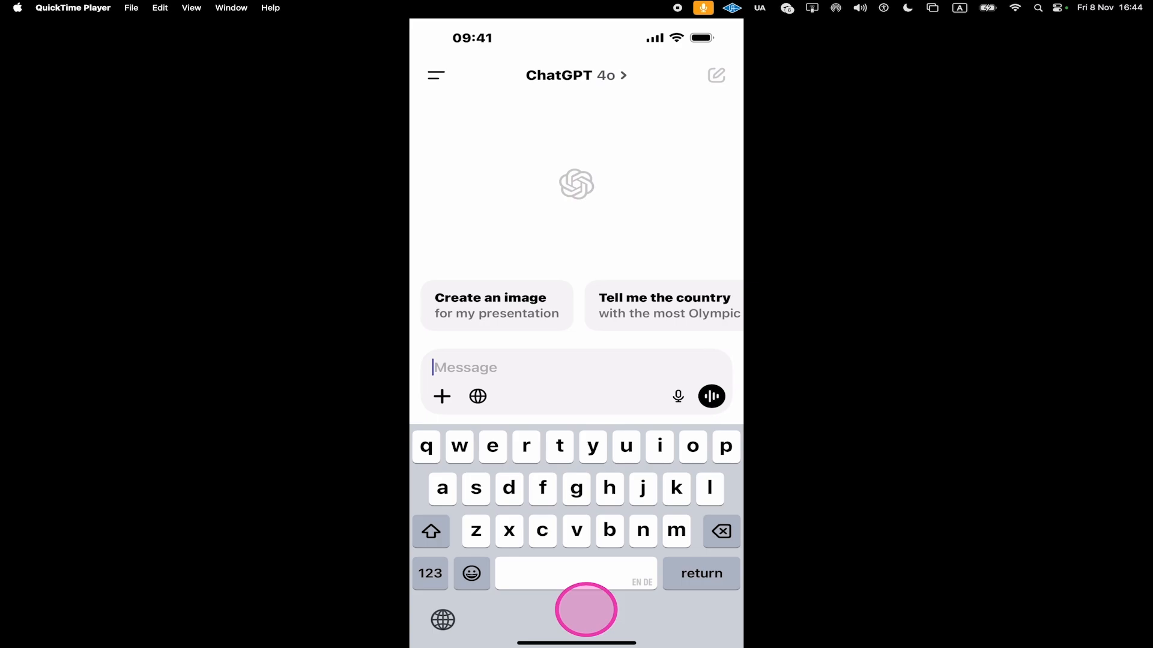
{"action": "type", "text": "create a photorealistic image of a beautiful woman"}
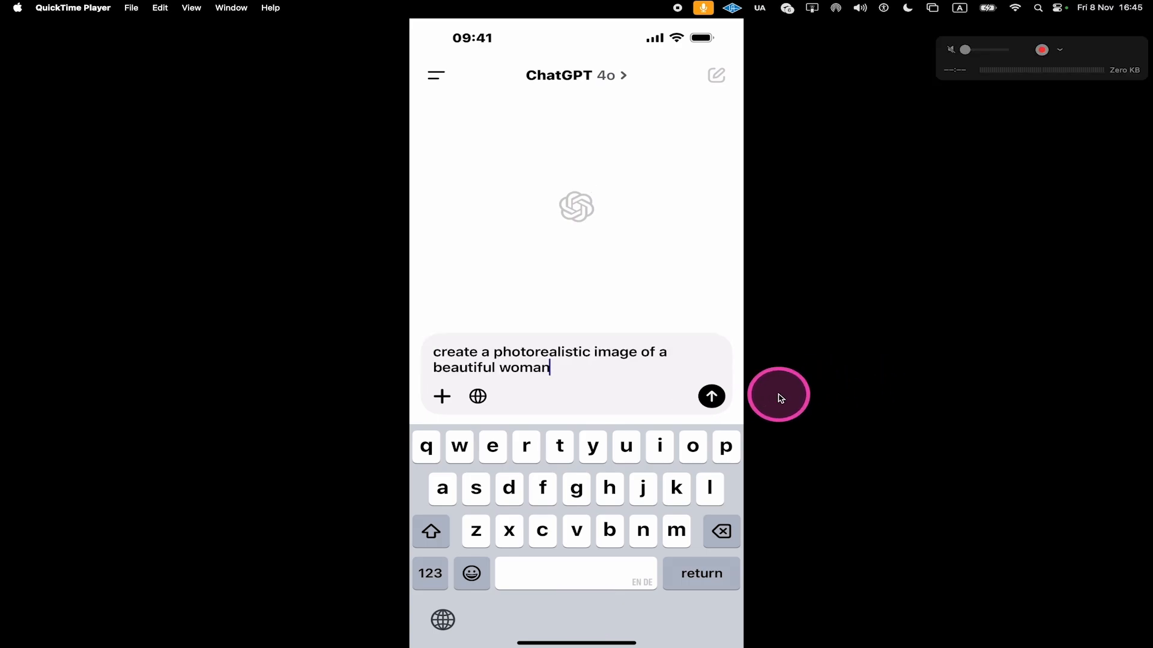
{"action": "left_click", "coordinate": [711, 396]}
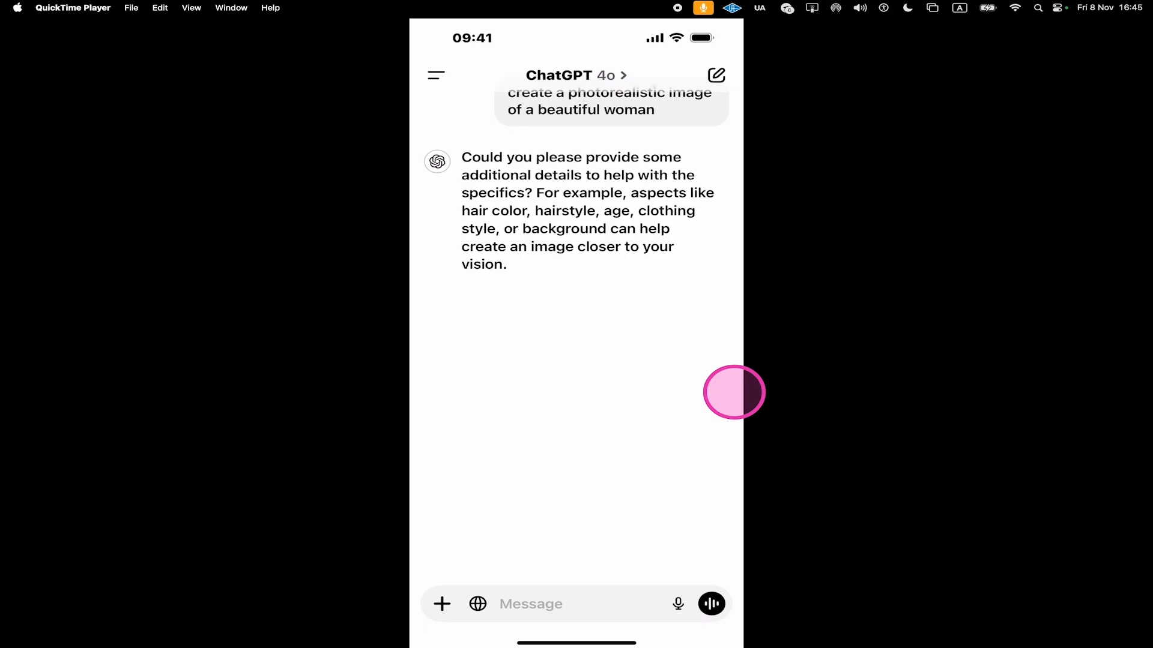
{"action": "type", "text": "a middle-aged woman with blonde hair and glasses"}
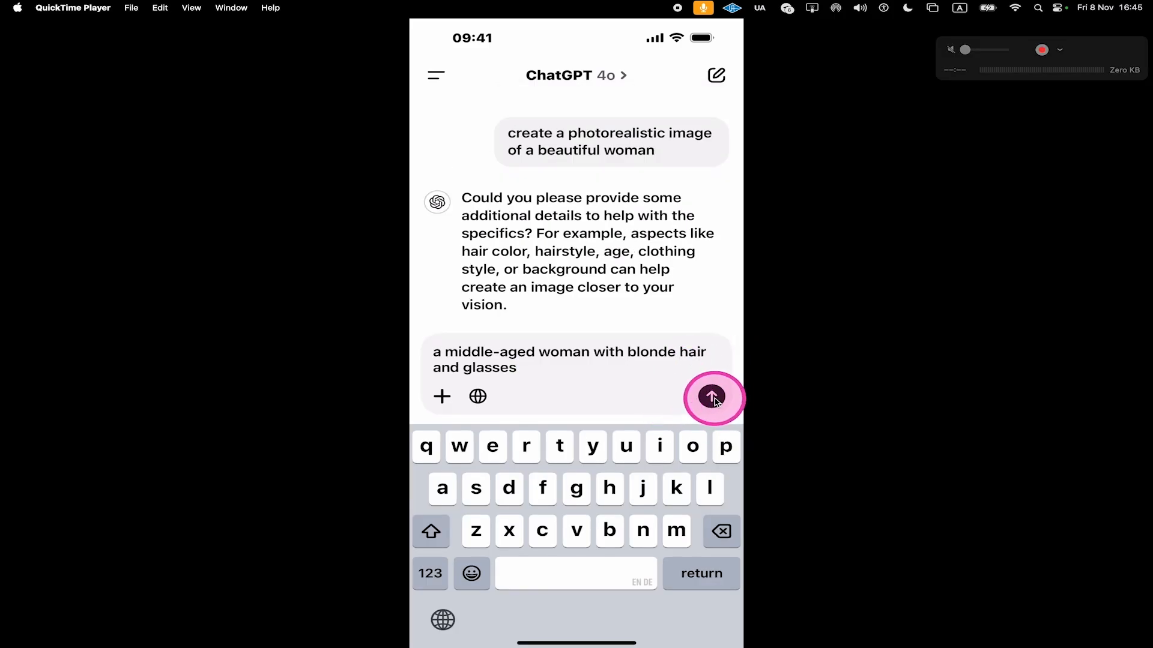
Send the blonde-with-glasses details and the photo request, then draft the cartoon bunny ice cream store prompt.
{"action": "left_click", "coordinate": [711, 396]}
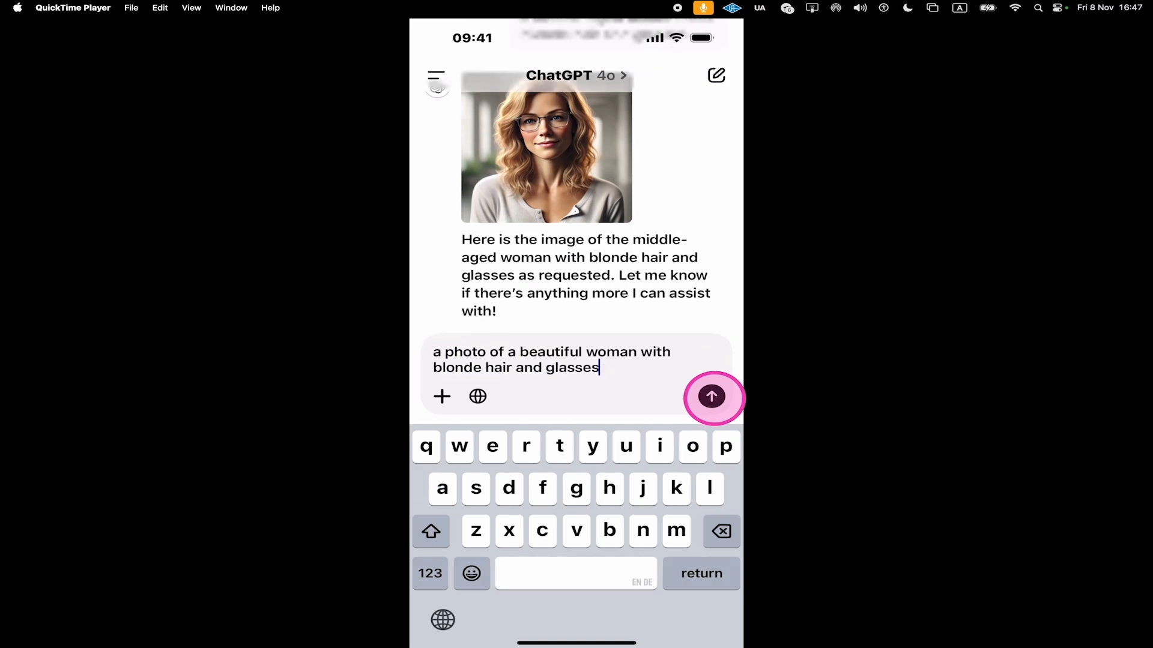
{"action": "left_click", "coordinate": [546, 147]}
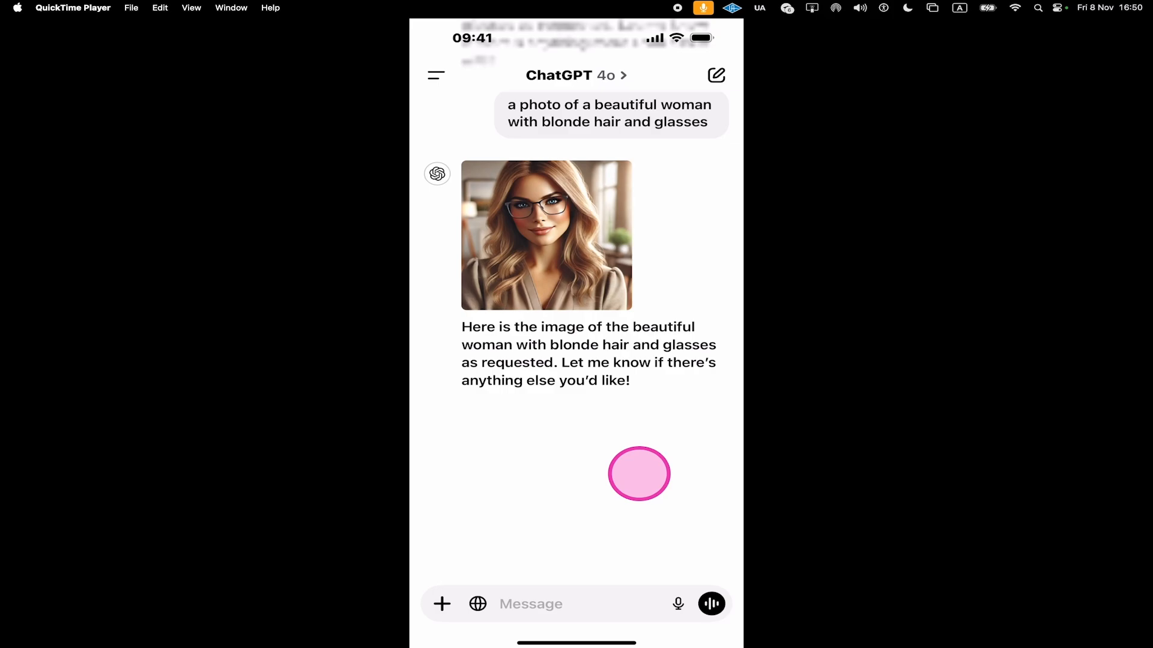
{"action": "type", "text": "a cartoon bunny in front od an ice cream store"}
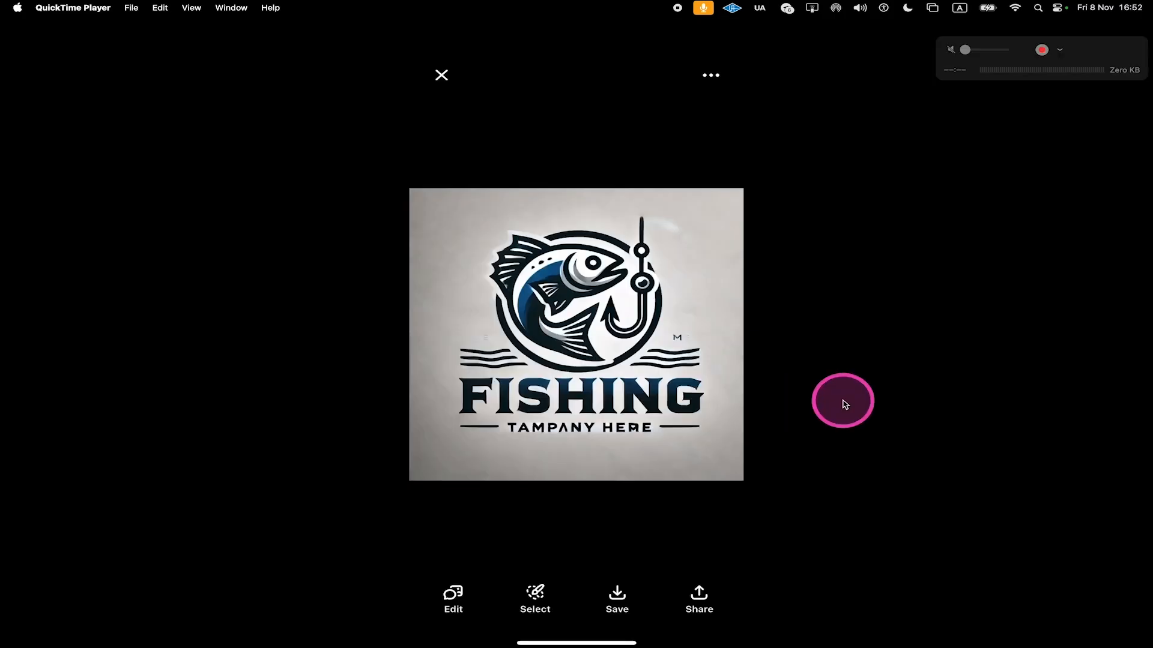
{"action": "mouse_move", "coordinate": [846, 294]}
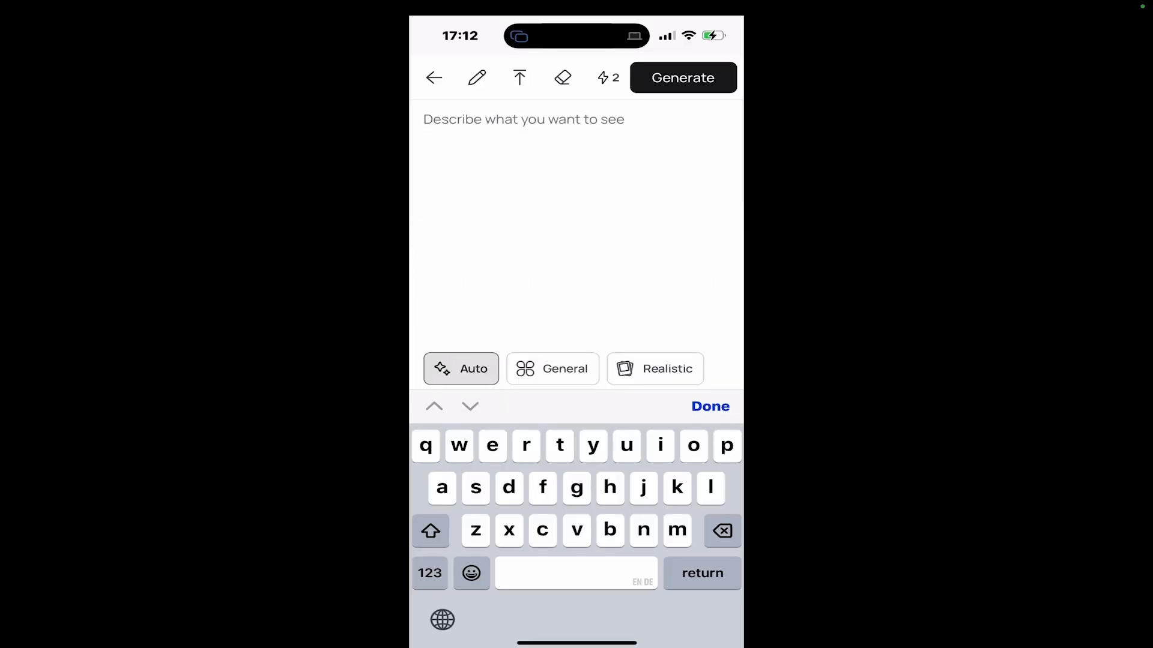
Generate from 'create a photorealistic image of a middle-aged woman with blonde hair and glasses'.
{"action": "left_click", "coordinate": [524, 119]}
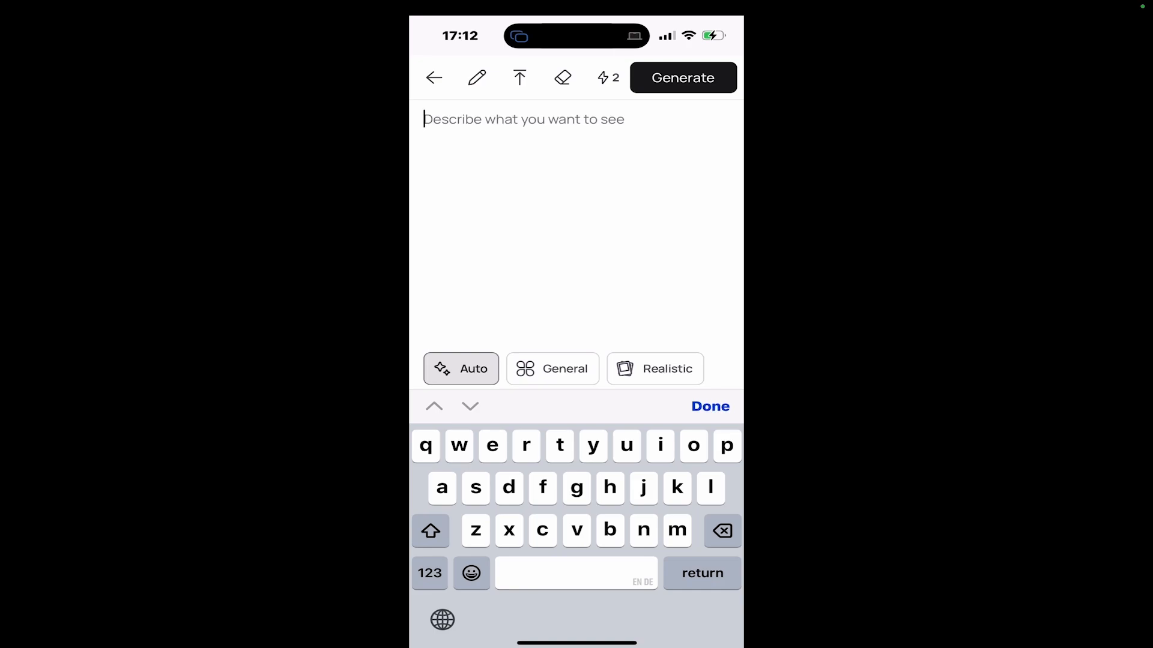
{"action": "type", "text": "create a photorealistic image of a middle-aged woman with blonde hair and glasses"}
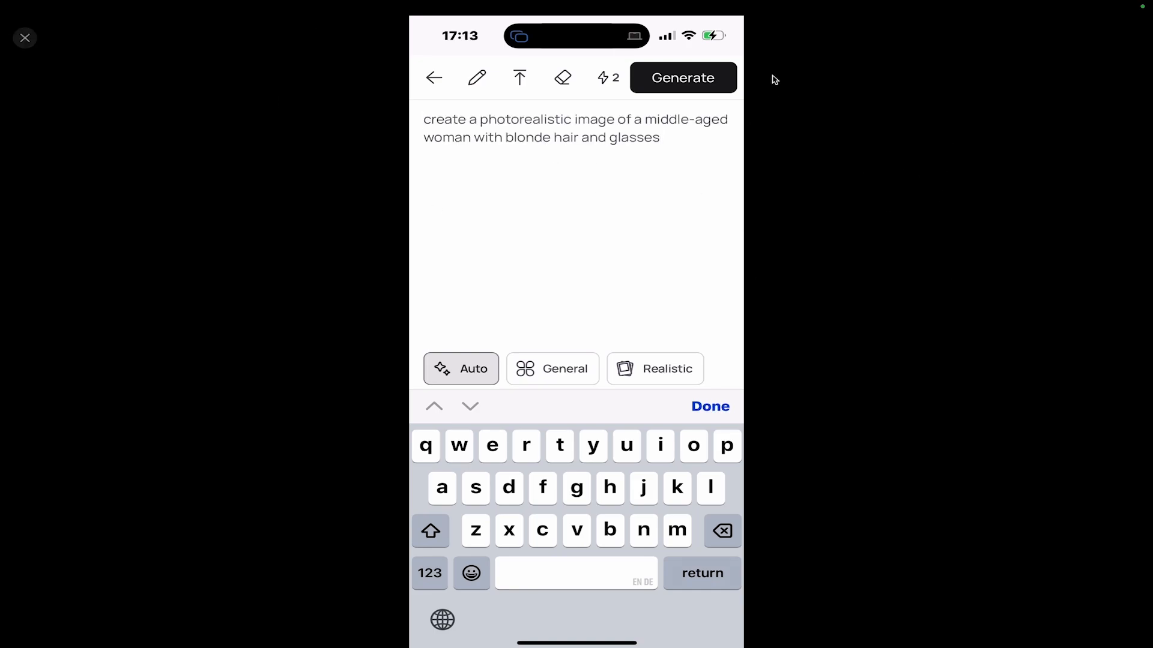
{"action": "left_click", "coordinate": [681, 78]}
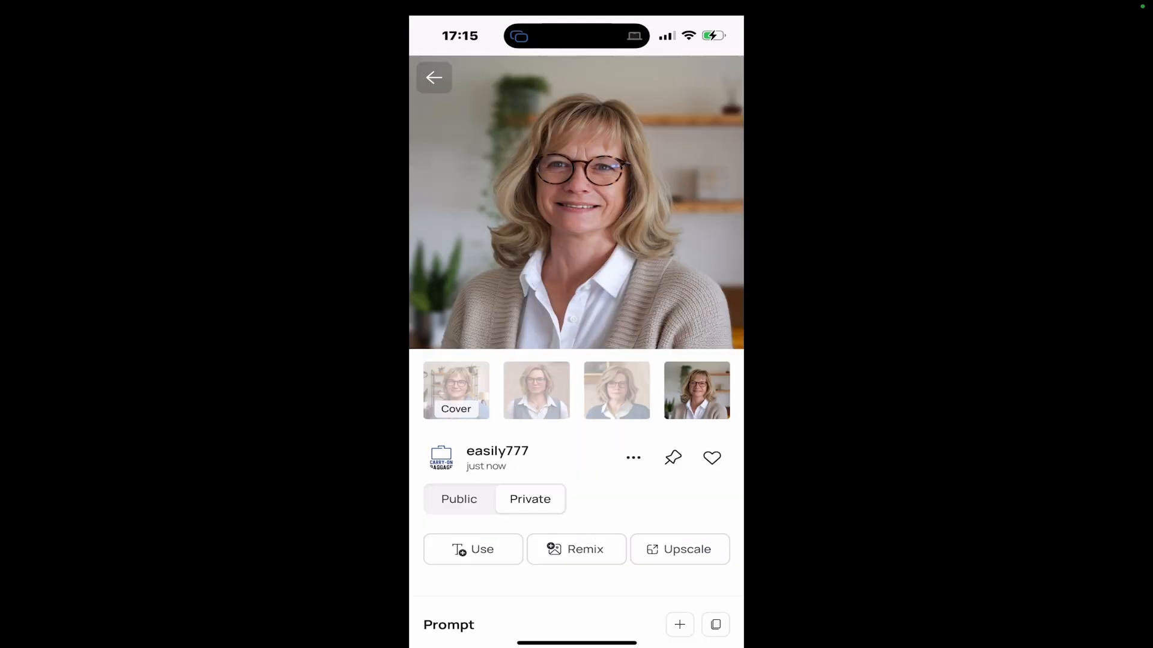